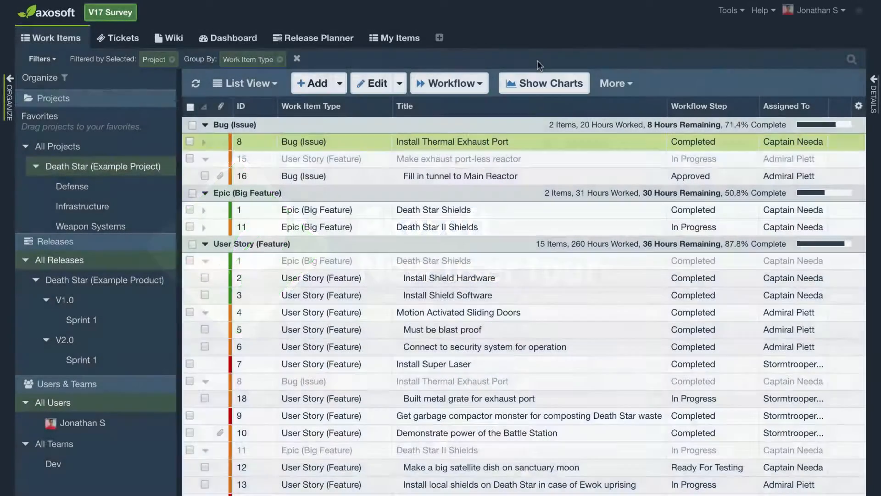
mouse_move(118, 37)
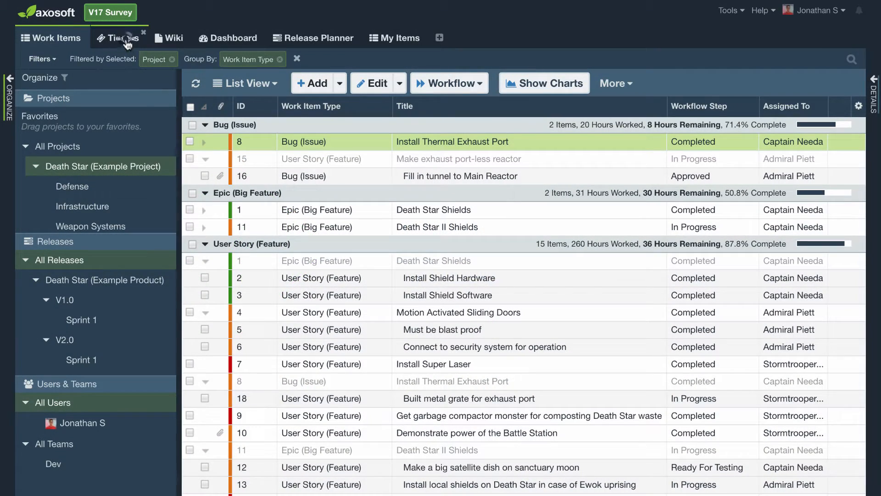
Step: Open the Tickets list to view ticket SRX00001 and its email thread
click(119, 37)
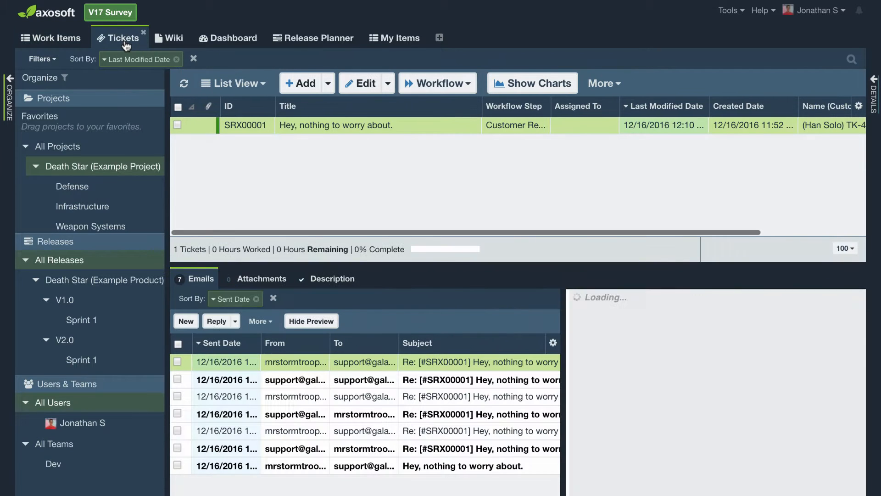
Step: Return to Work Items and filter to the Death Star (Example Project) project
click(51, 38)
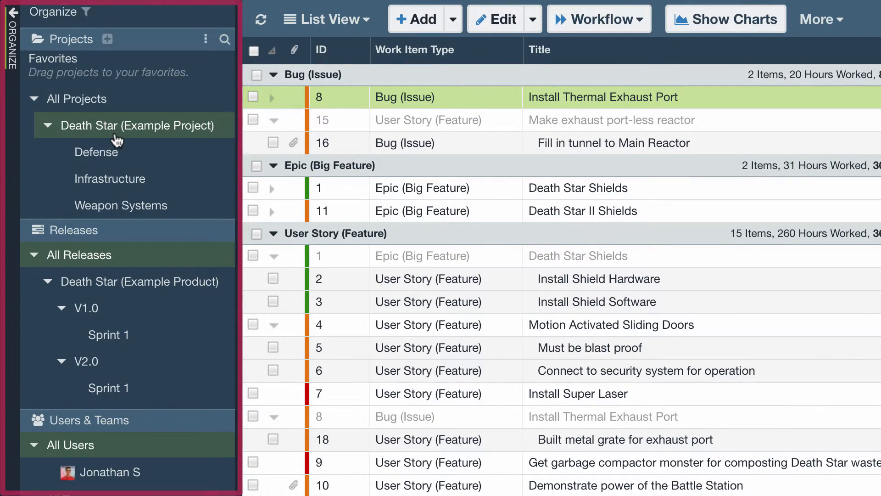
click(108, 388)
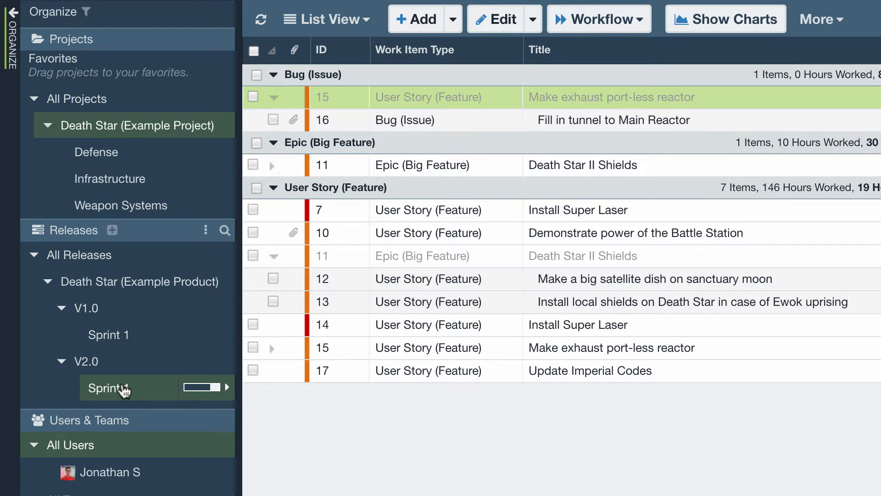
mouse_move(130, 388)
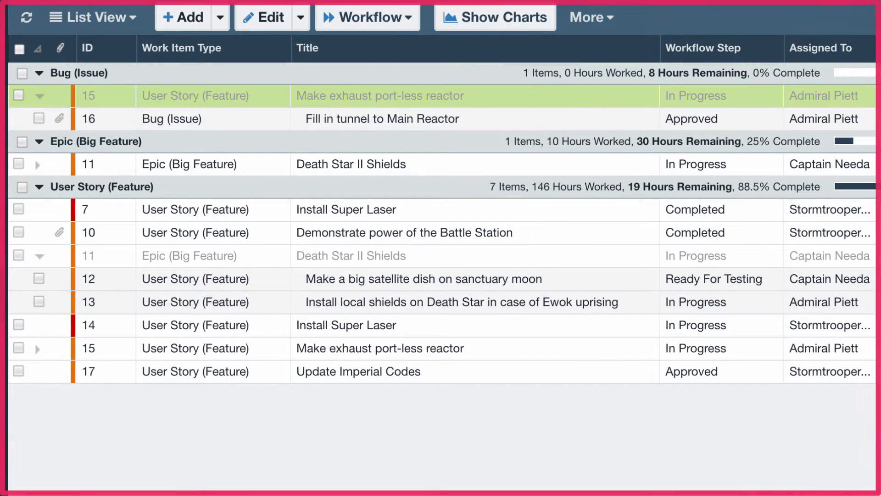
Step: Show sprint items as cards and open 'Fill in tunnel to Main Reactor' details
click(92, 17)
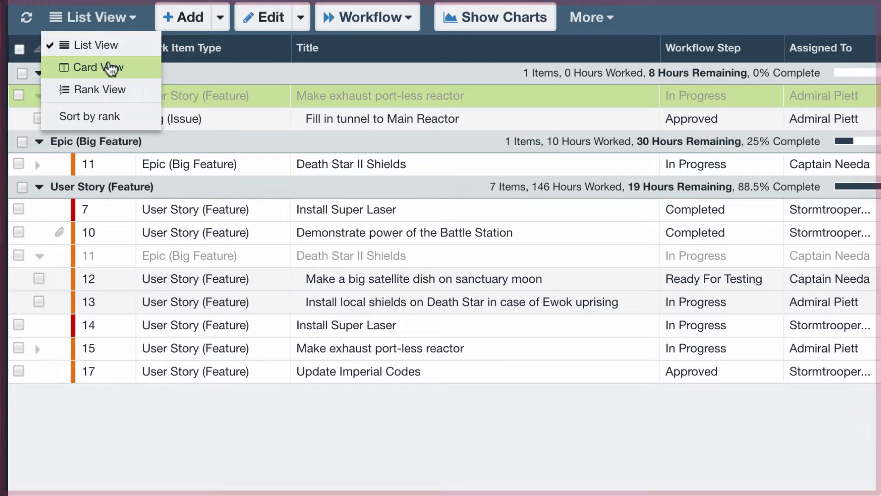
click(90, 68)
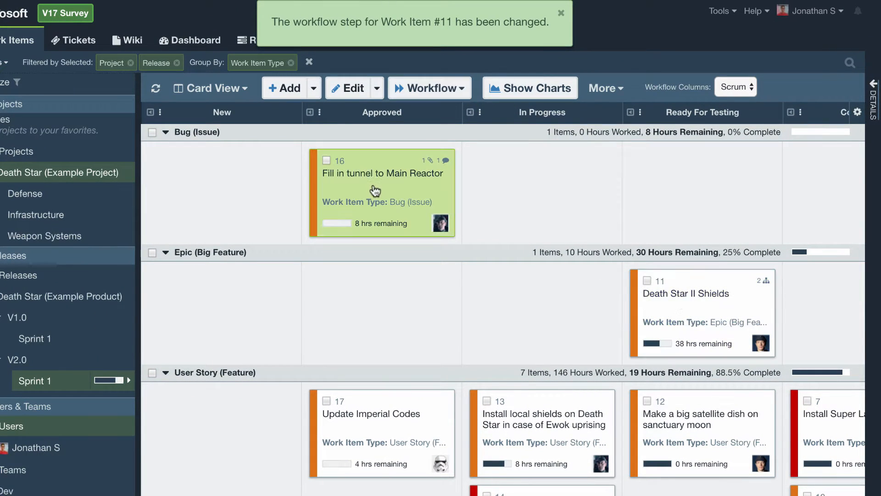
click(874, 104)
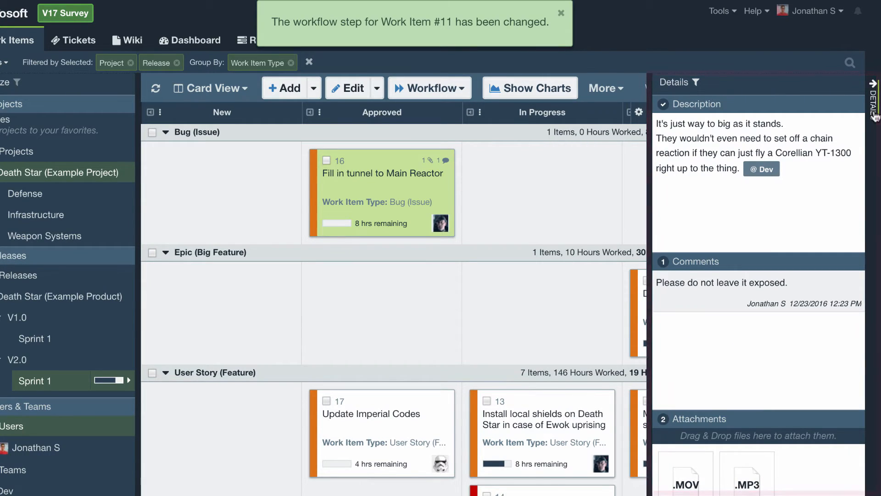
click(322, 32)
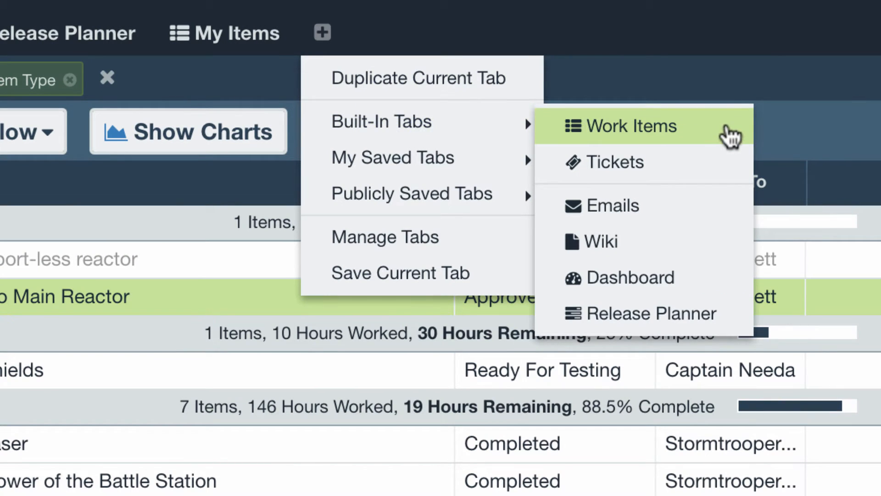
Step: Add a second Work Items tab in Card View, then open the Release Planner
click(632, 126)
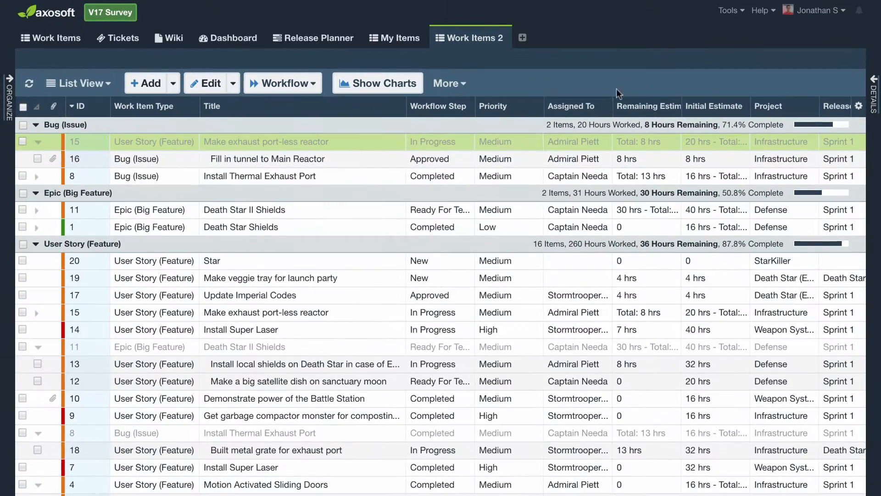
click(79, 83)
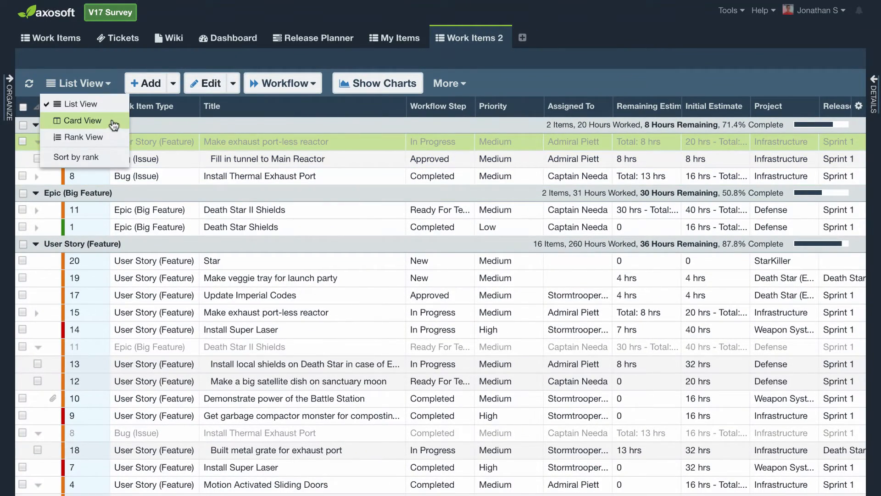
click(82, 120)
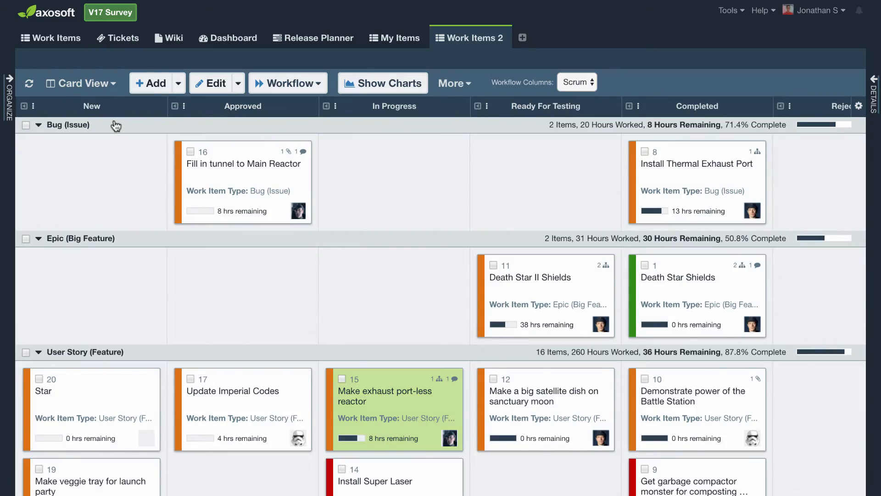
click(313, 37)
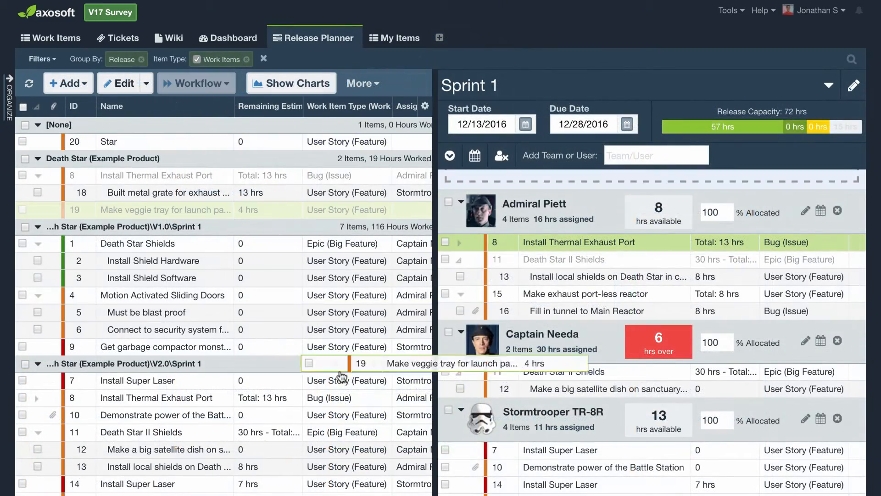